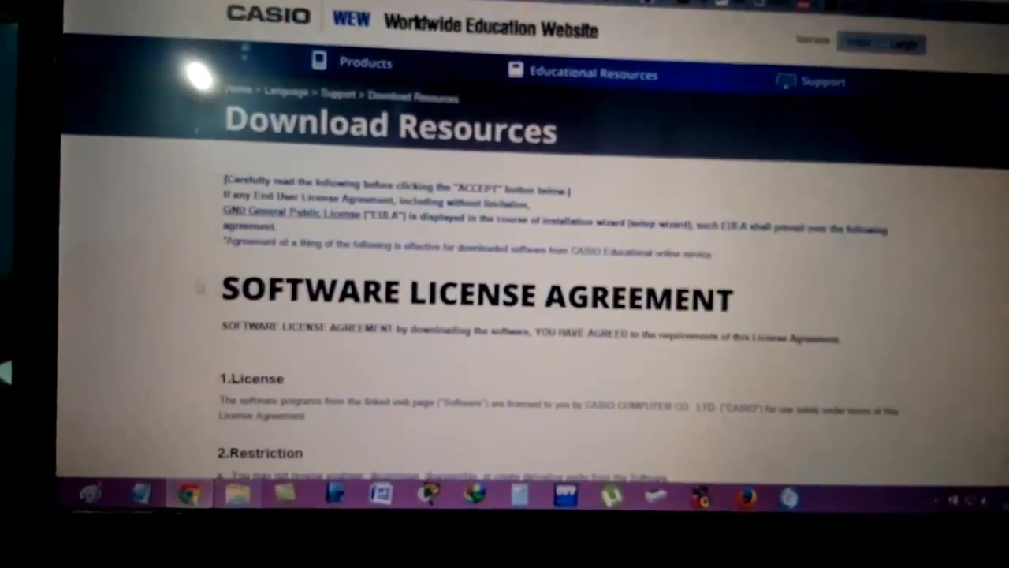
Step: Accept the Download Resources license agreement to reach the Graphic Models downloads
scroll(down, 3)
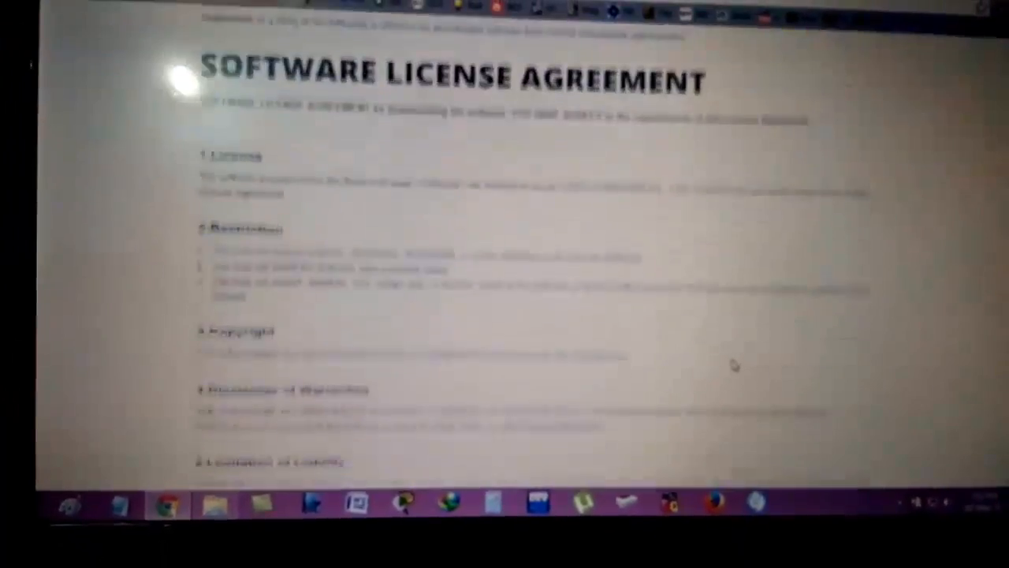
scroll(down, 3)
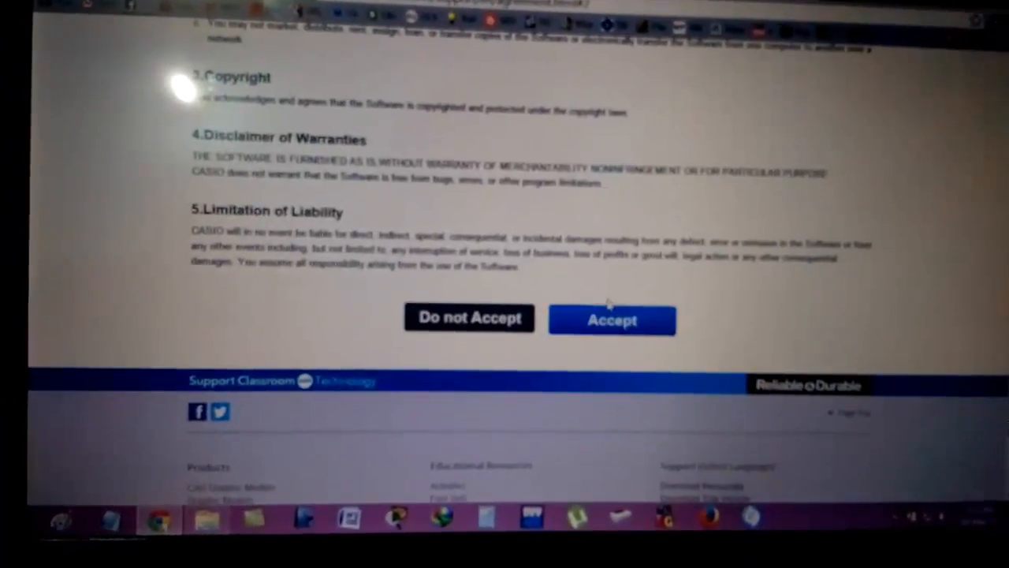
click(611, 319)
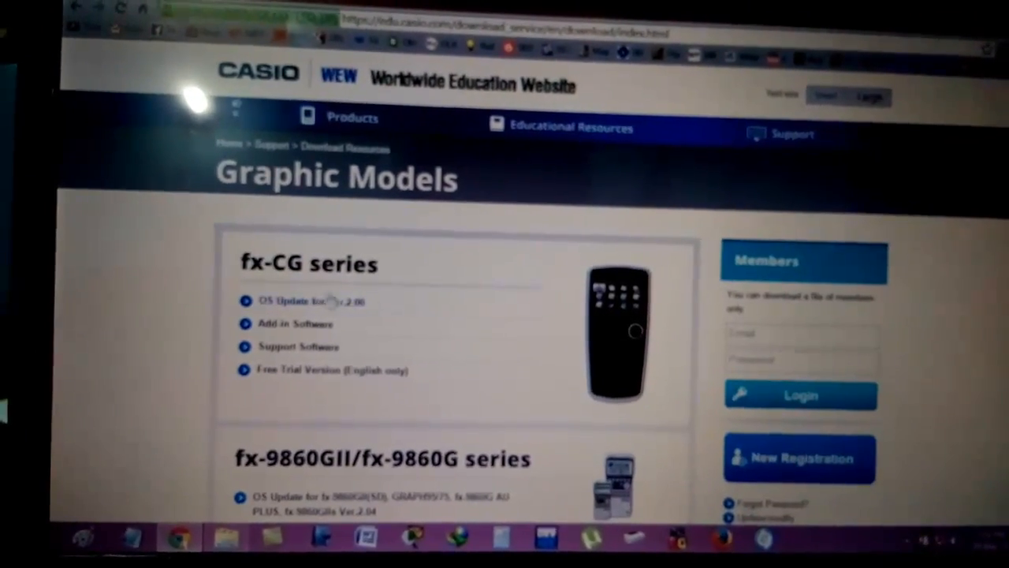
Step: Scroll past the fx-CG series to the fx-9860GII/fx-9860G series downloads
scroll(down, 3)
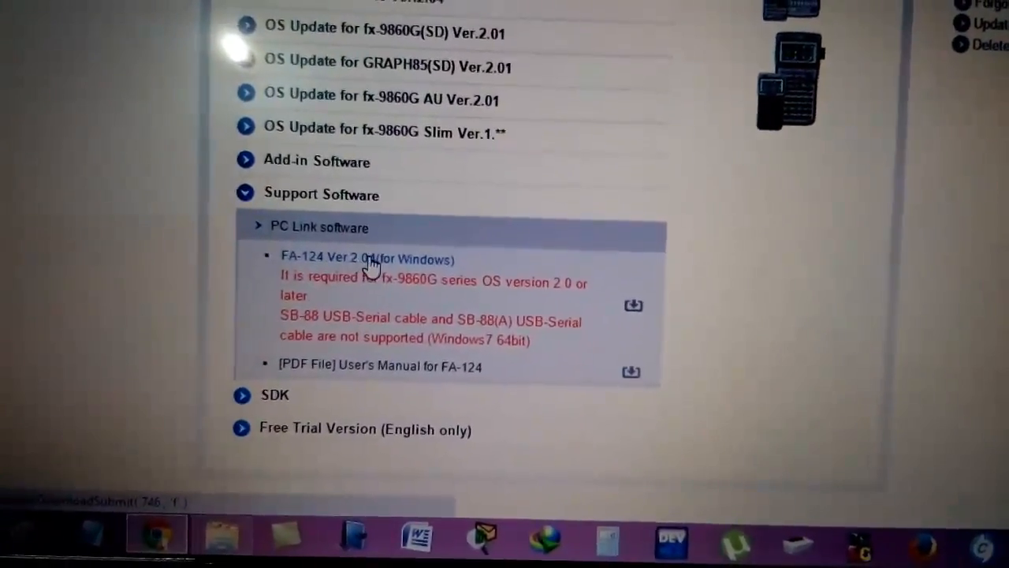
scroll(up, 3)
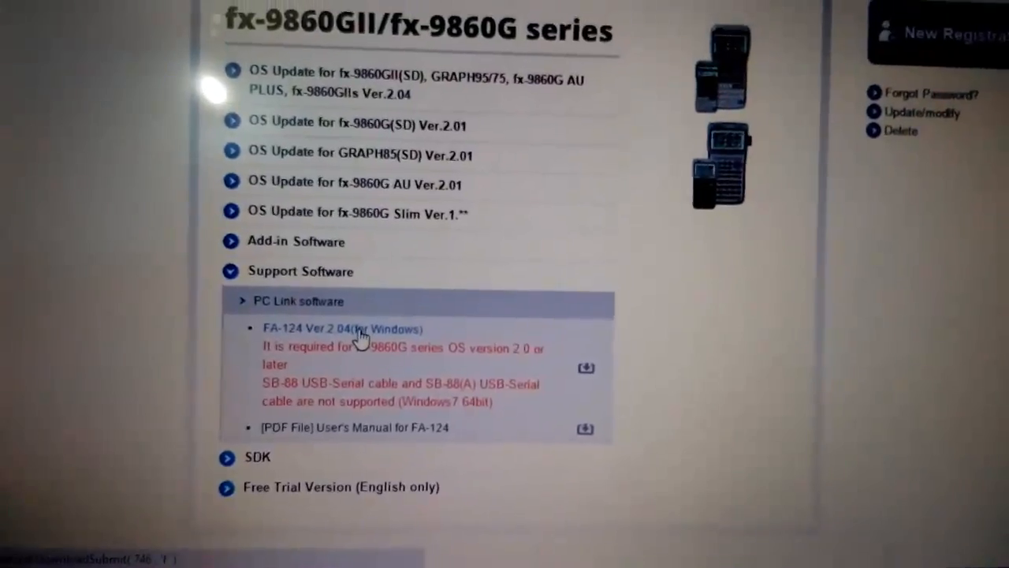
scroll(down, 3)
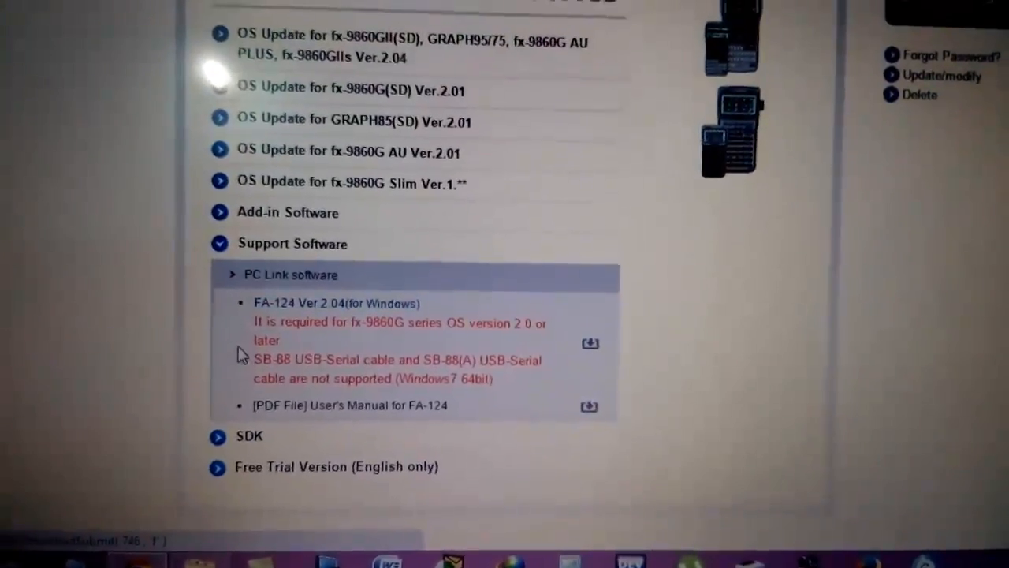
scroll(up, 3)
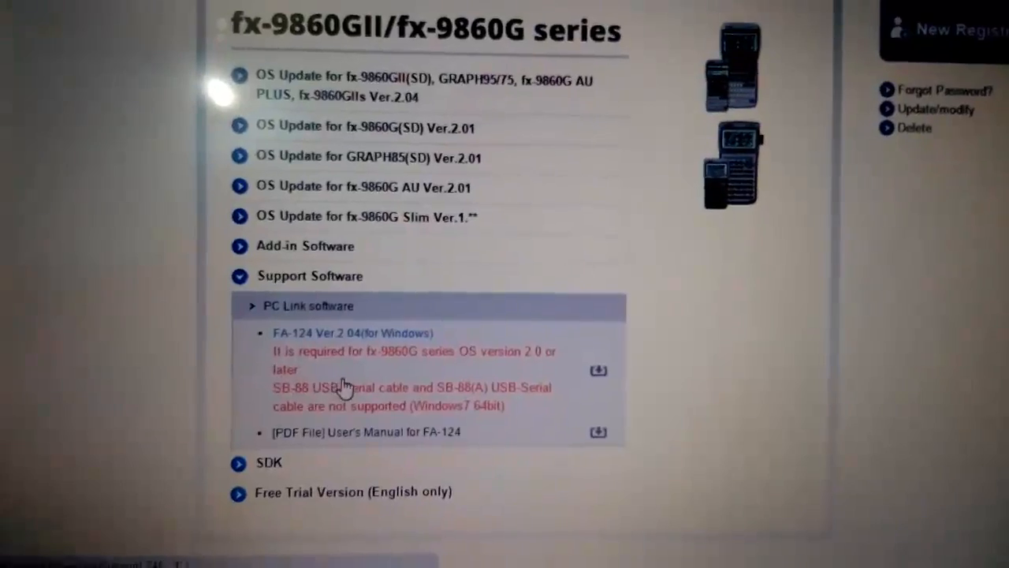
scroll(up, 3)
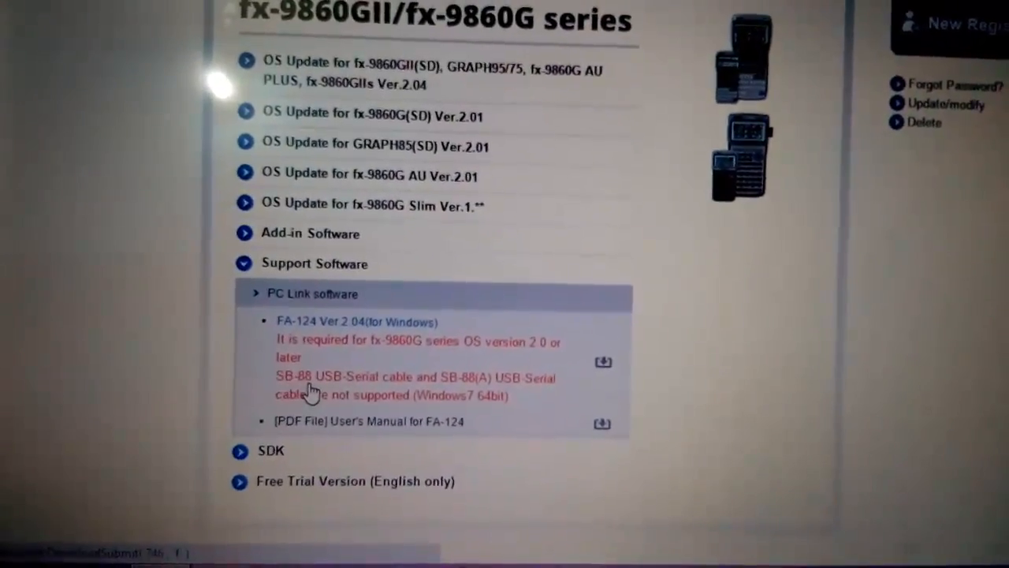